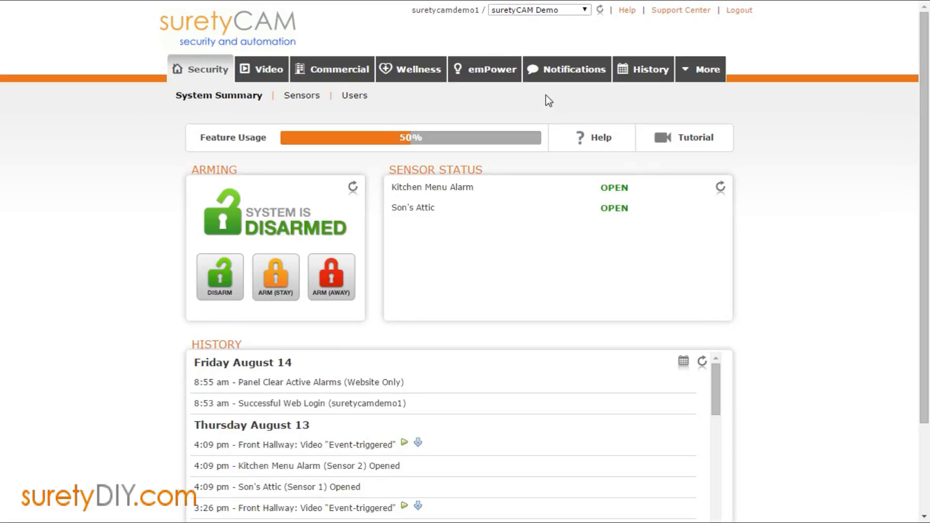
pyautogui.moveTo(536, 104)
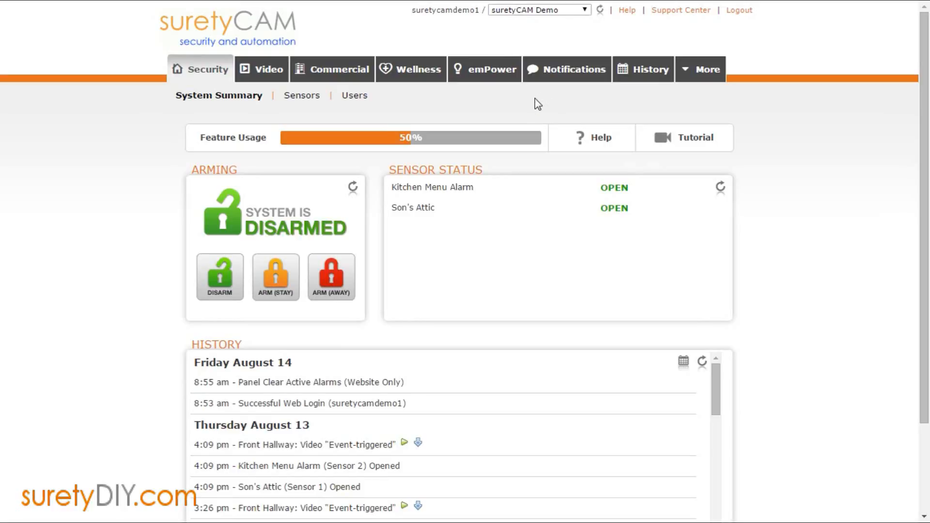
pyautogui.moveTo(531, 104)
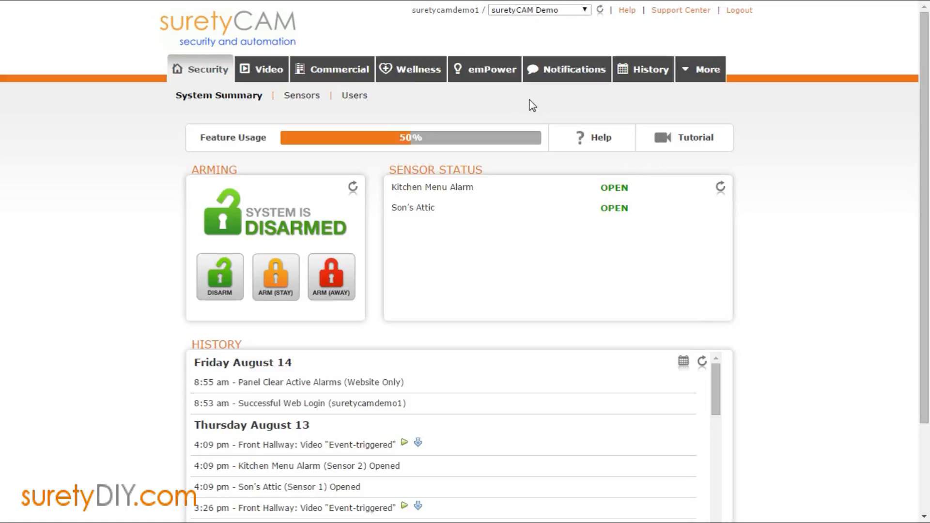
# Show the Users list and reveal the extra user-management actions menu
pyautogui.click(355, 96)
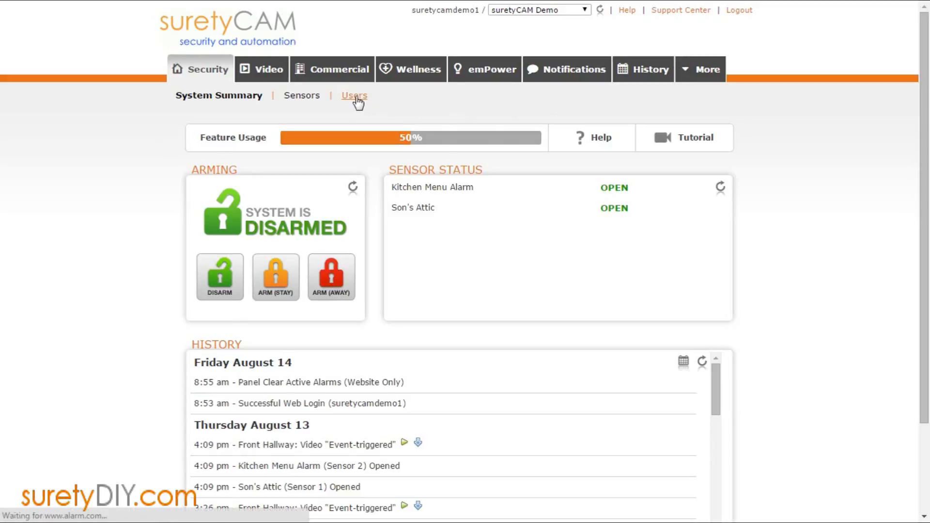
pyautogui.click(354, 96)
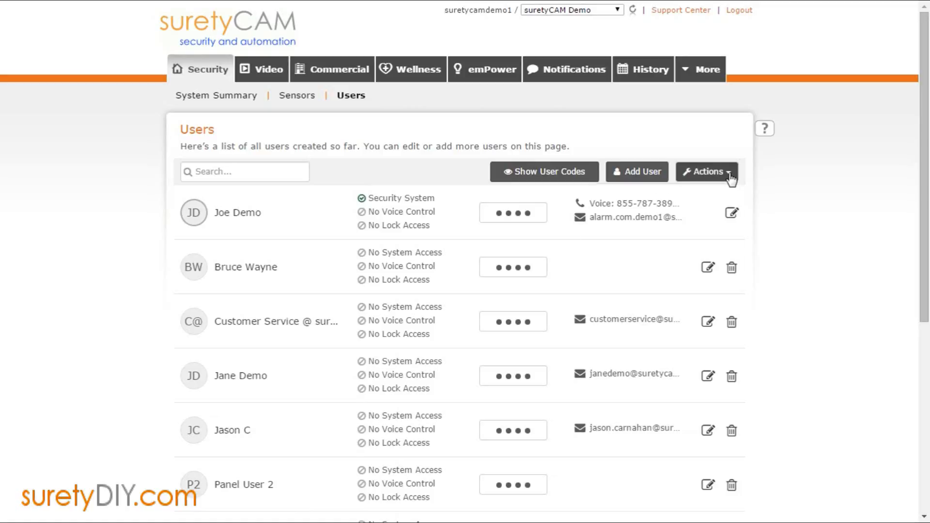
pyautogui.click(706, 173)
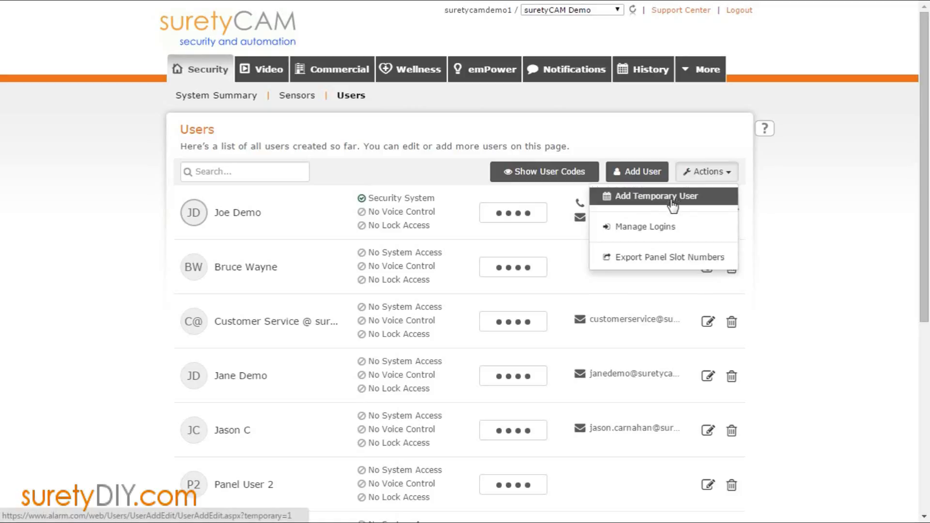
# Begin a temporary user Billy Contractor with access ending 8/31/2015 at 9:00 pm
pyautogui.click(656, 197)
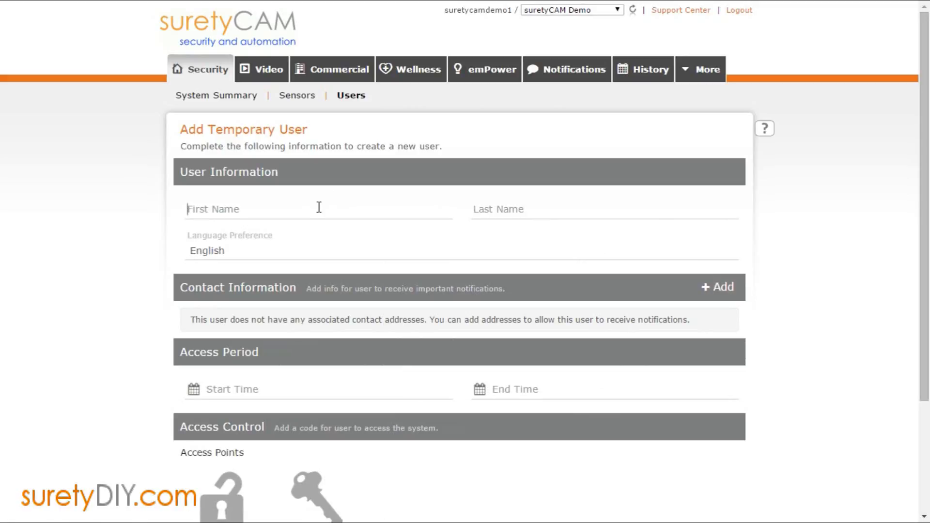
pyautogui.write('B')
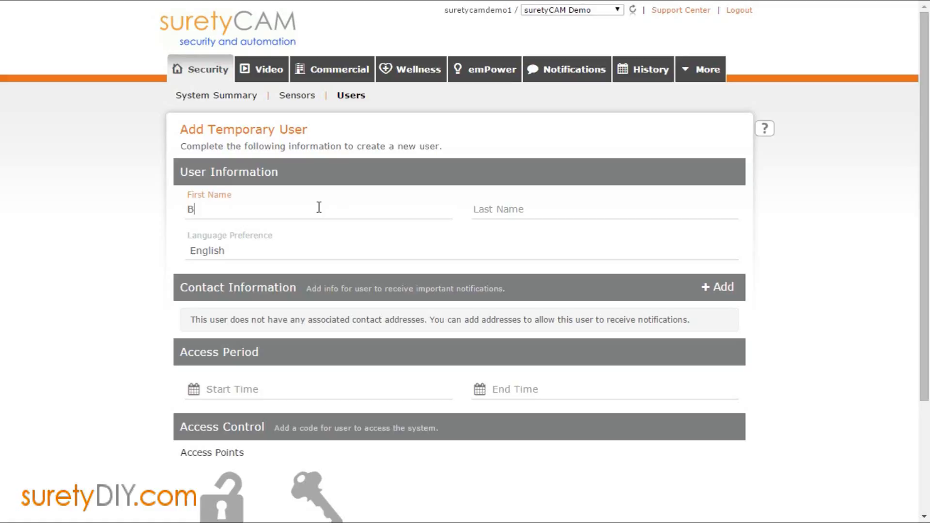
pyautogui.write('Contractor')
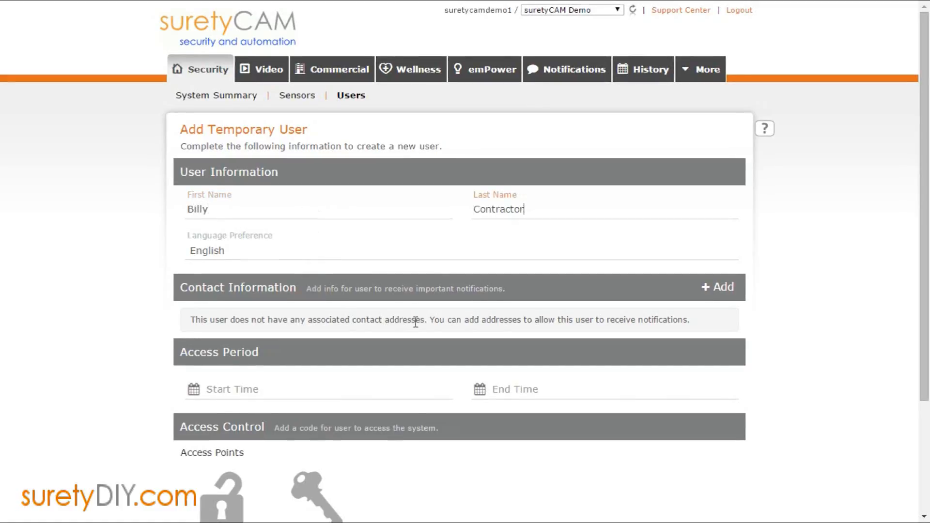
pyautogui.moveTo(533, 289)
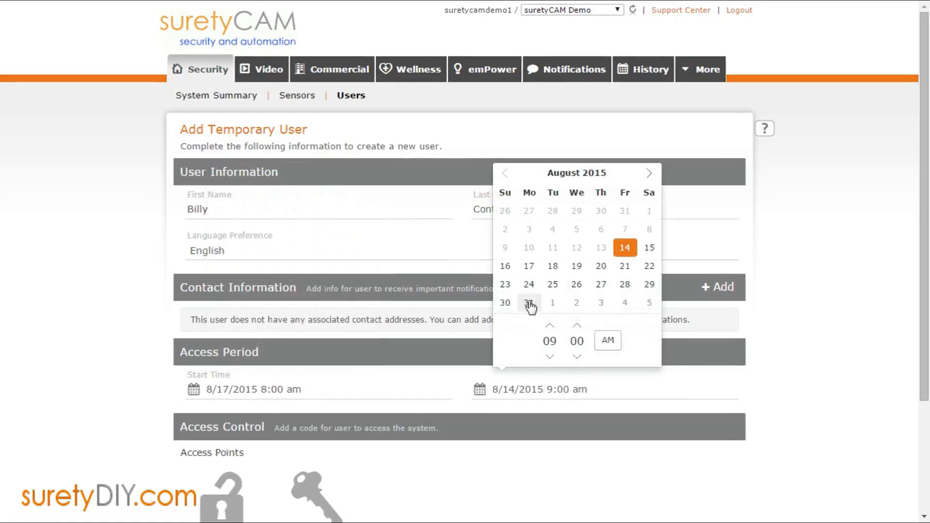
pyautogui.click(529, 302)
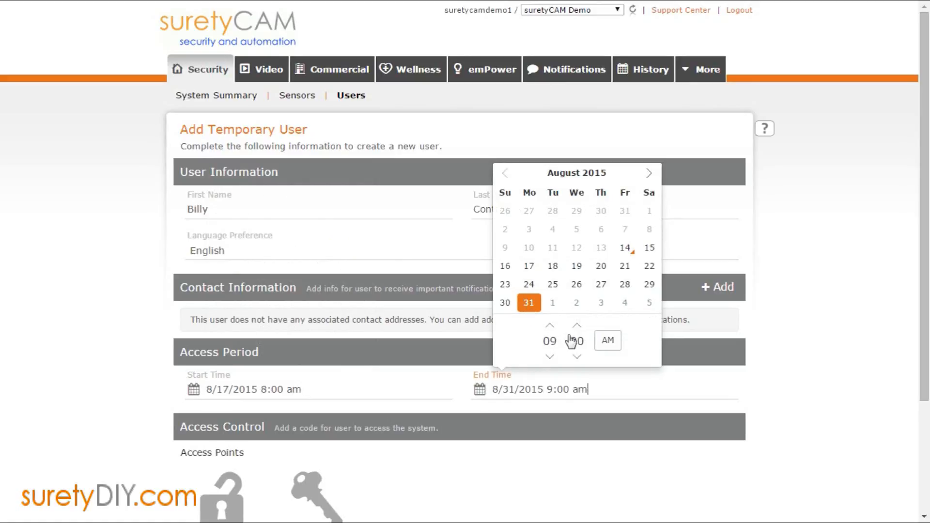
pyautogui.click(606, 341)
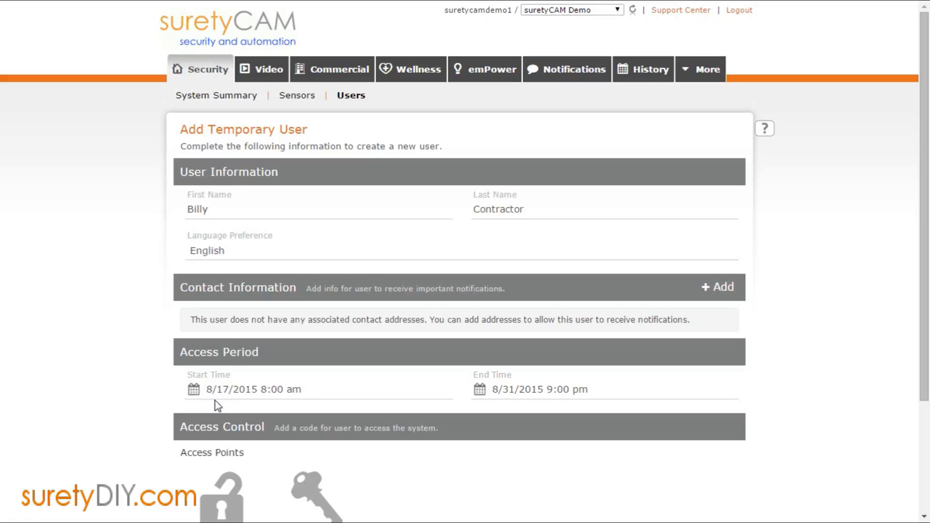
pyautogui.scroll(-3)
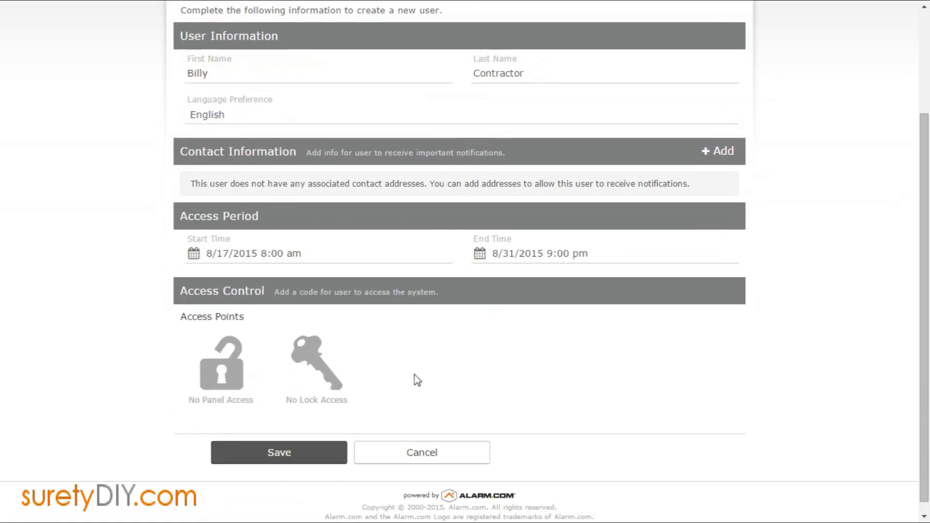
pyautogui.click(221, 366)
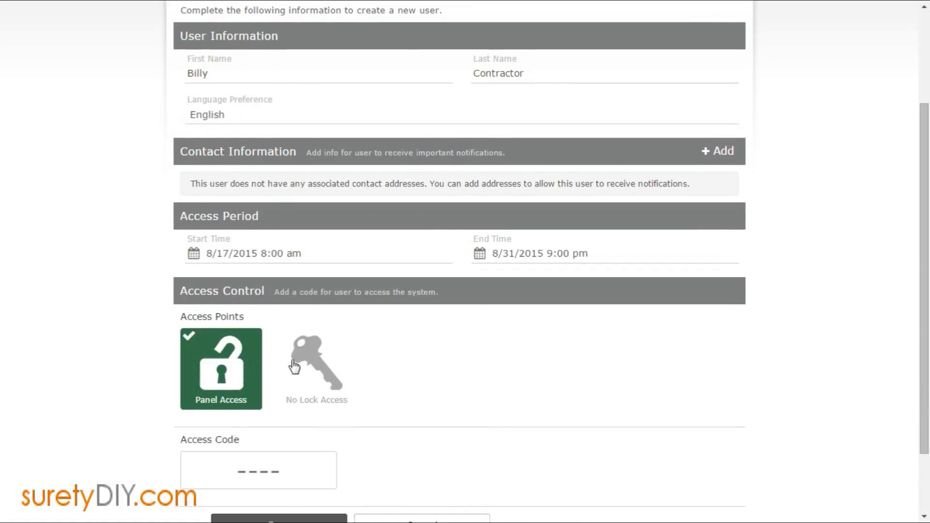
pyautogui.click(316, 368)
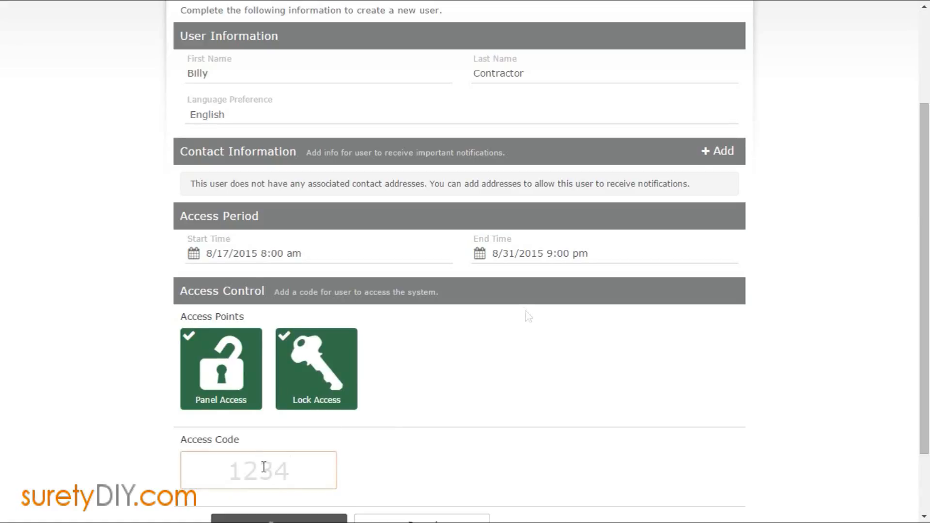
pyautogui.scroll(-3)
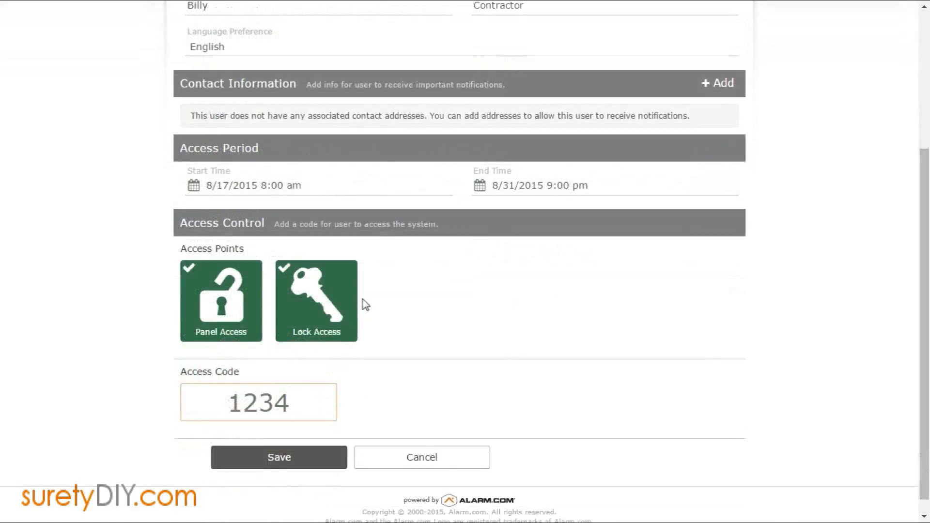
pyautogui.click(258, 402)
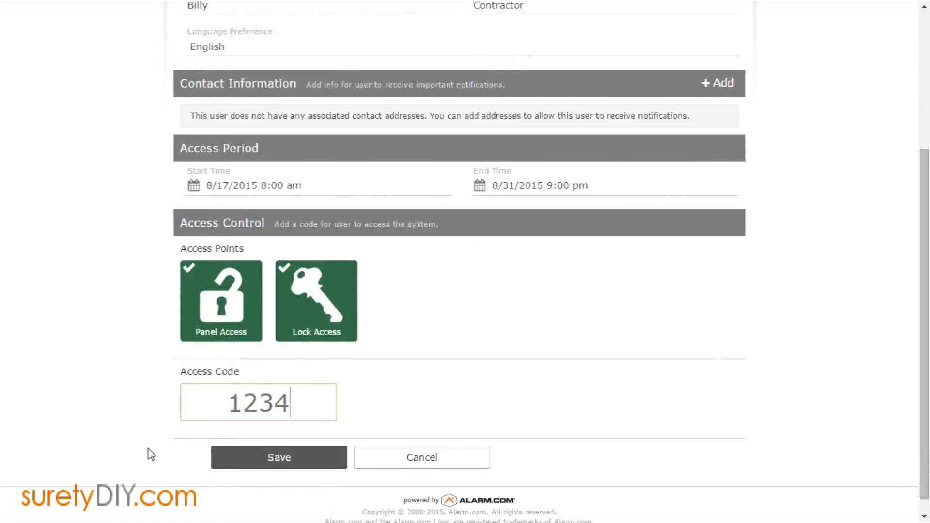
pyautogui.click(278, 456)
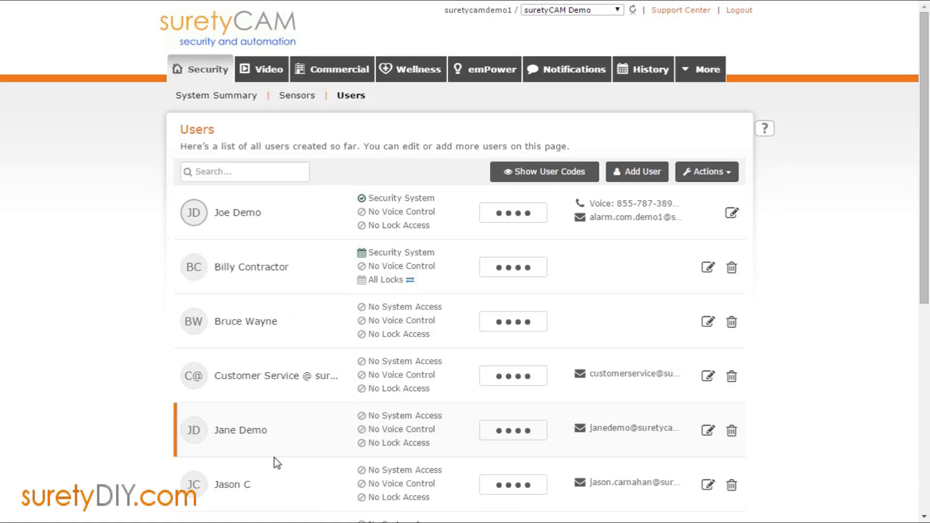
pyautogui.moveTo(243, 275)
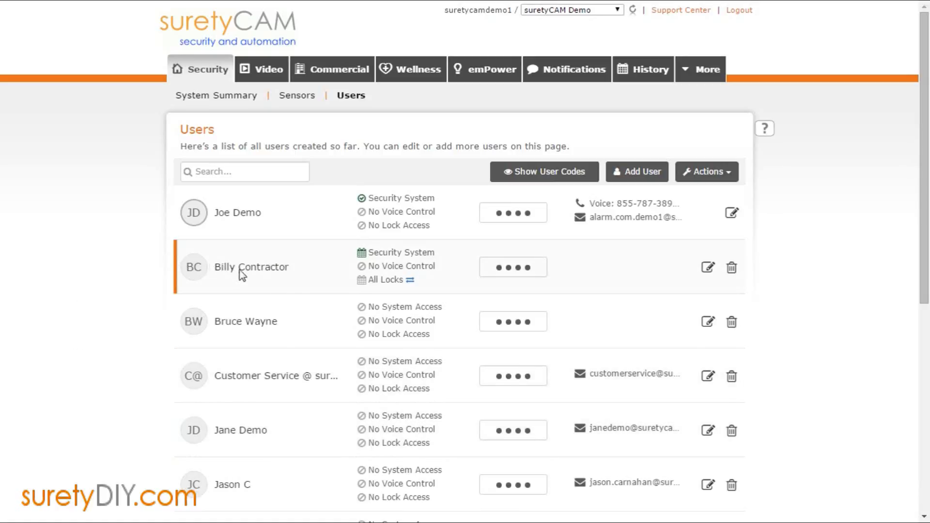